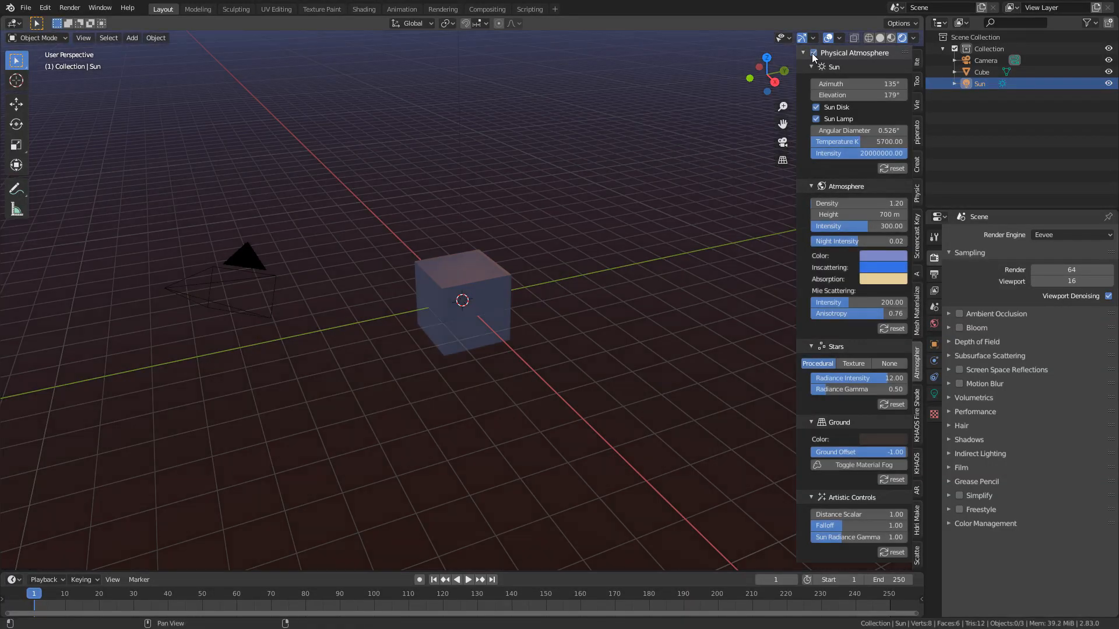
Switch off the Physical Atmosphere sky and look through the scene camera.
left_click(812, 53)
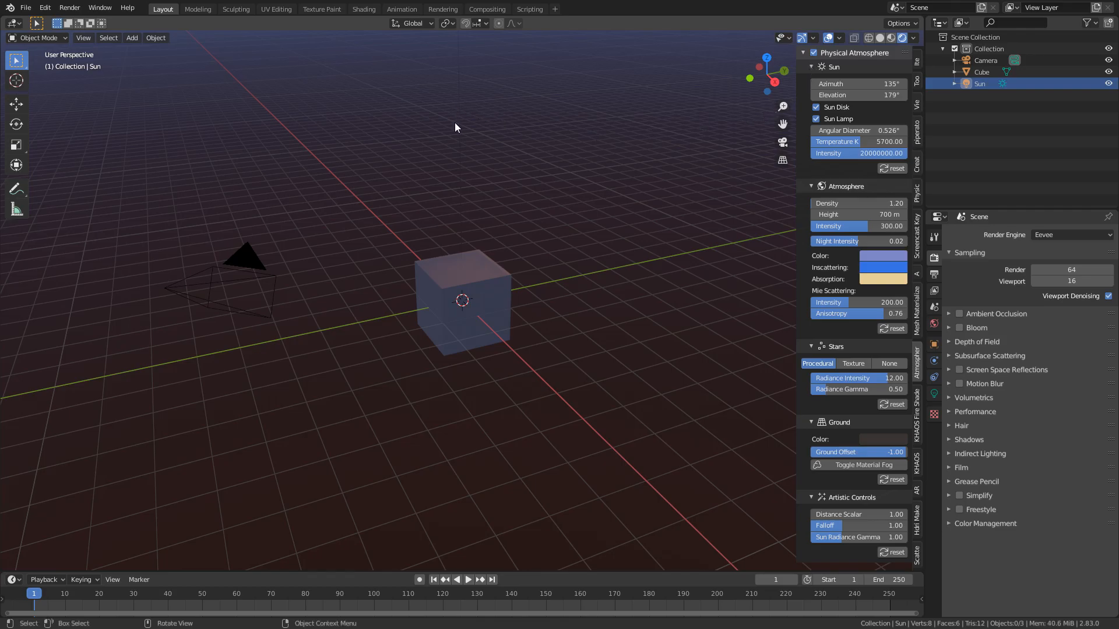
key("r")
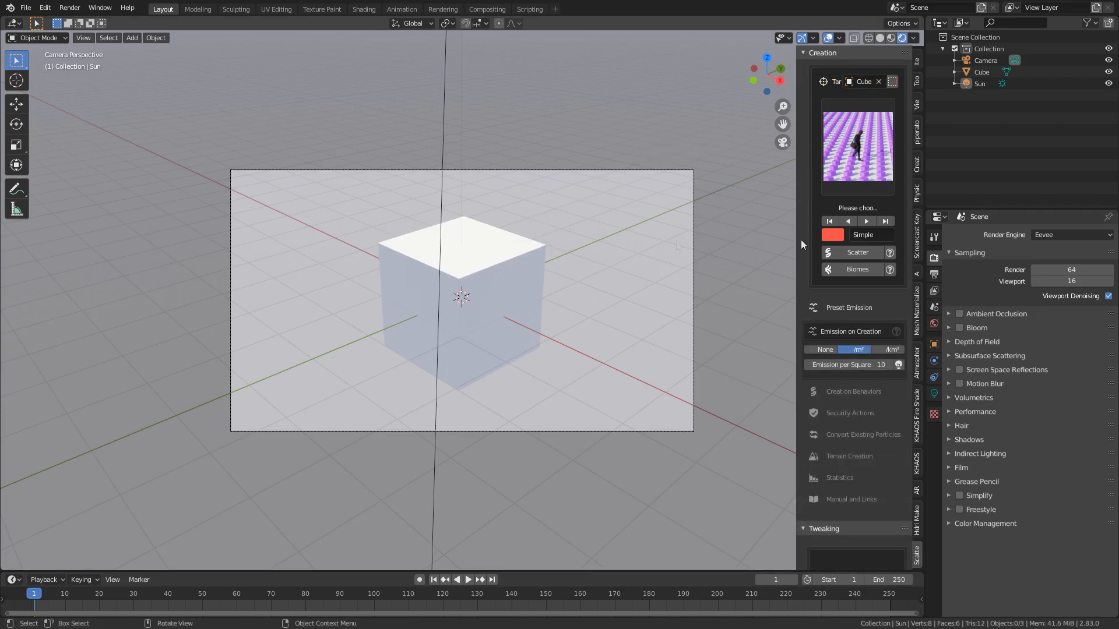
Apply the M 01 ground material from the Scatter Material category to the cube.
left_click(857, 270)
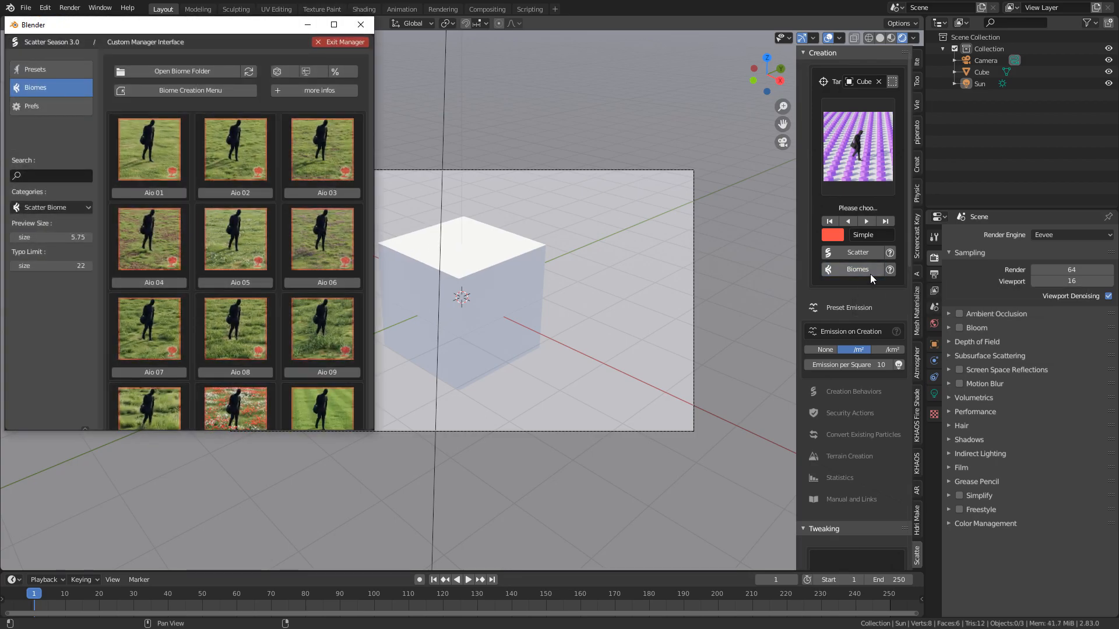
mouse_move(856, 269)
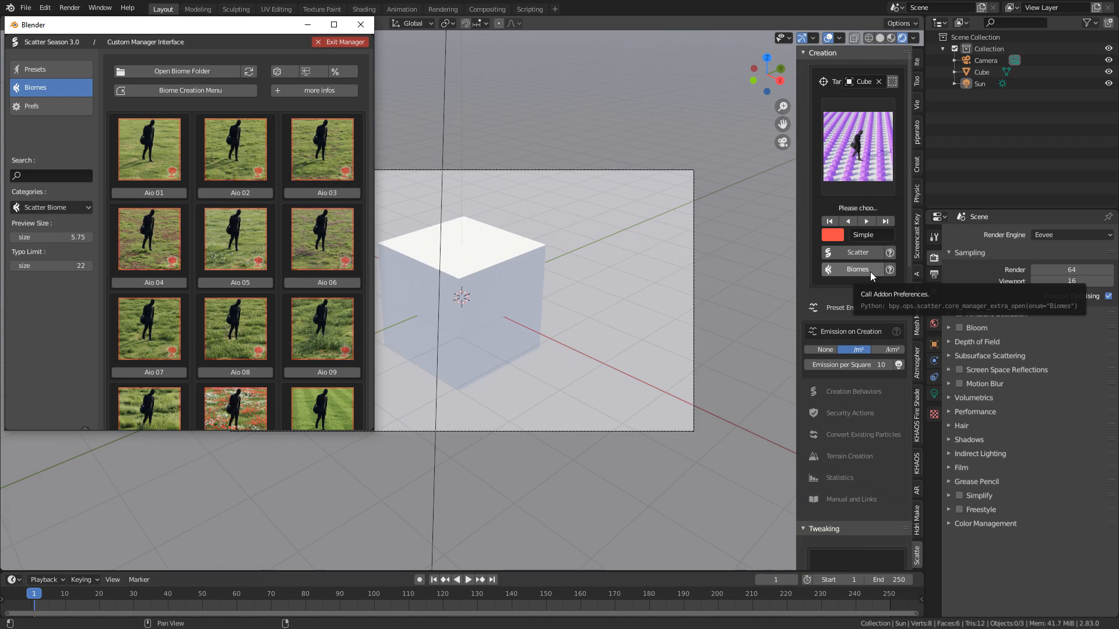
left_click(50, 207)
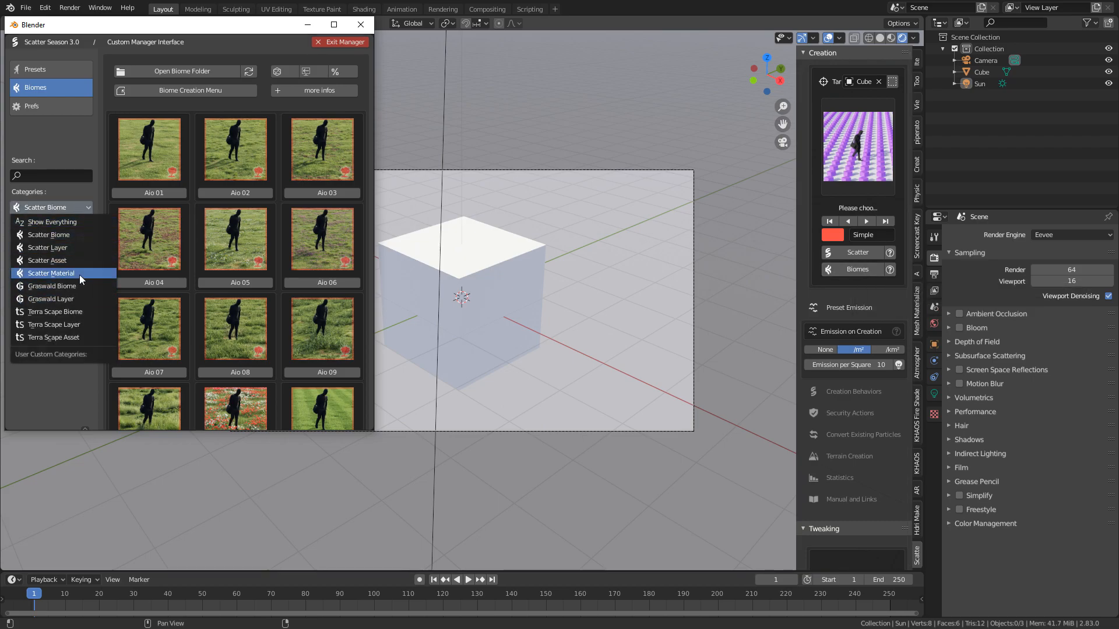
left_click(50, 272)
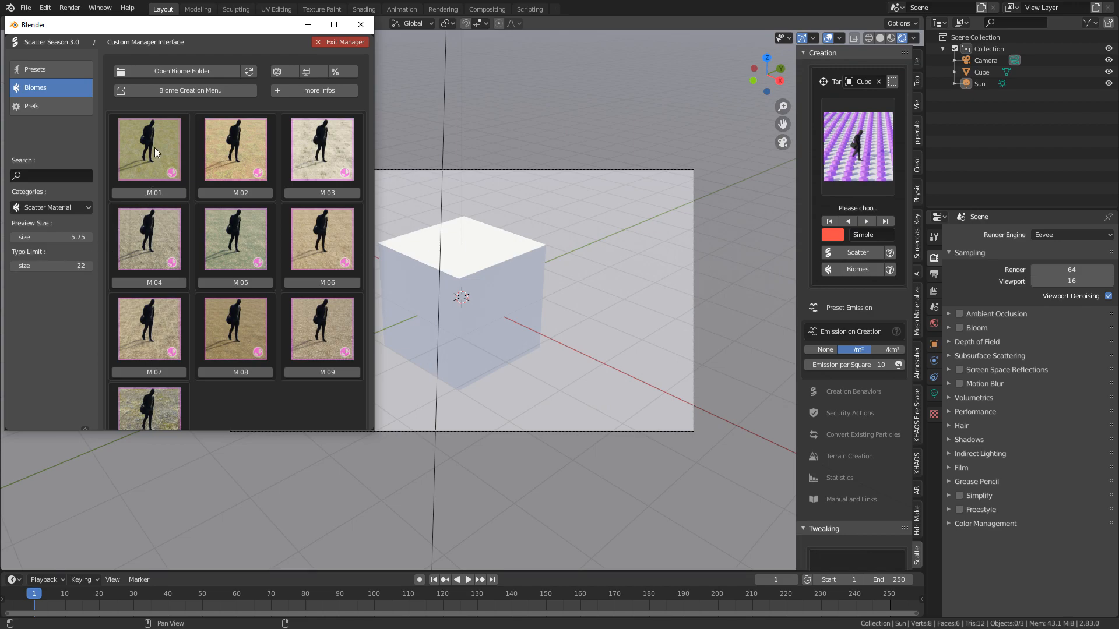
left_click(148, 149)
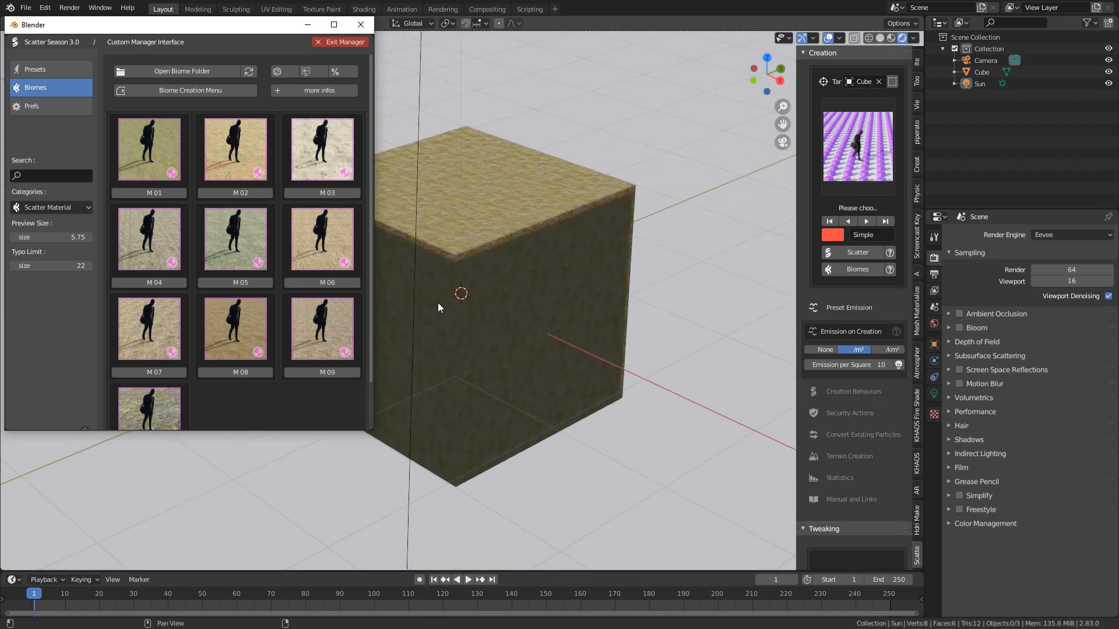
Cover the cube with the Aio 08 grass biome and close the biome library.
left_click(54, 208)
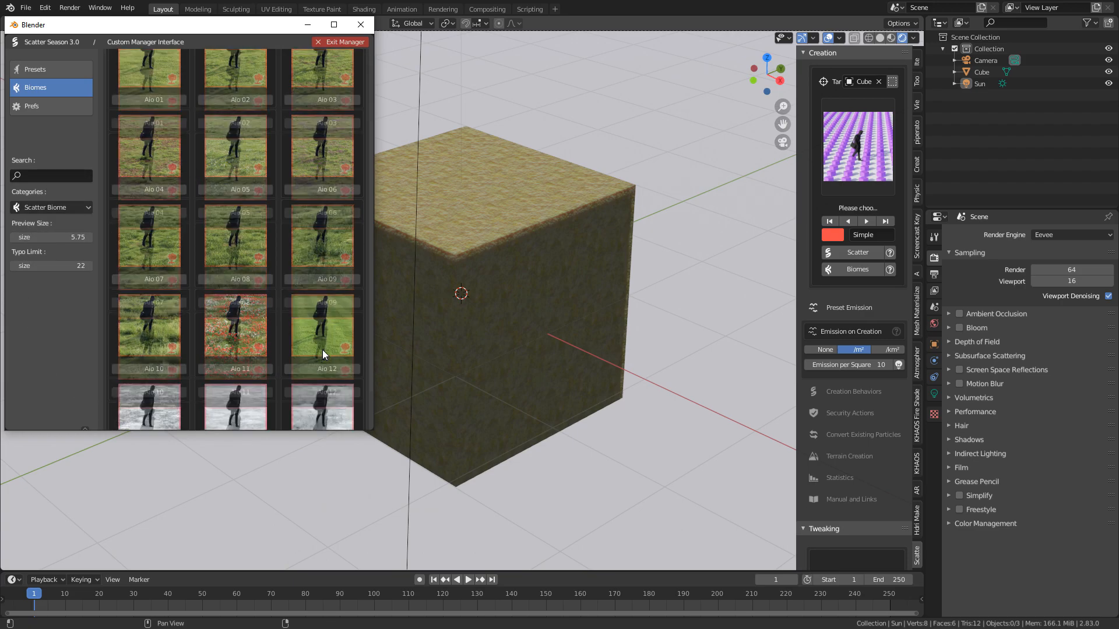
scroll("down", 3)
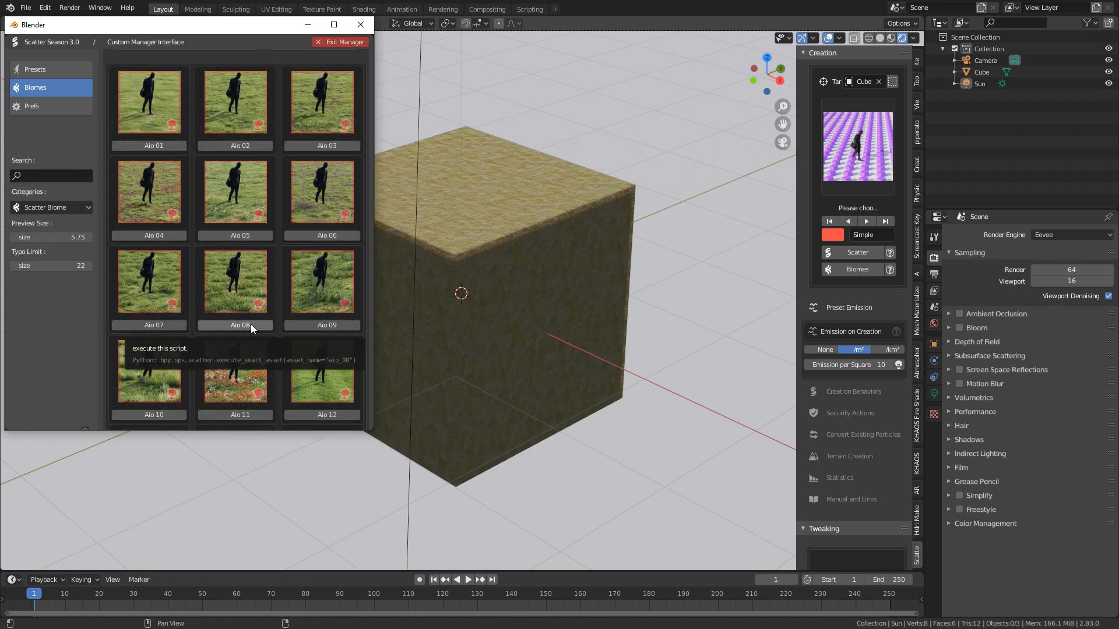
left_click(234, 281)
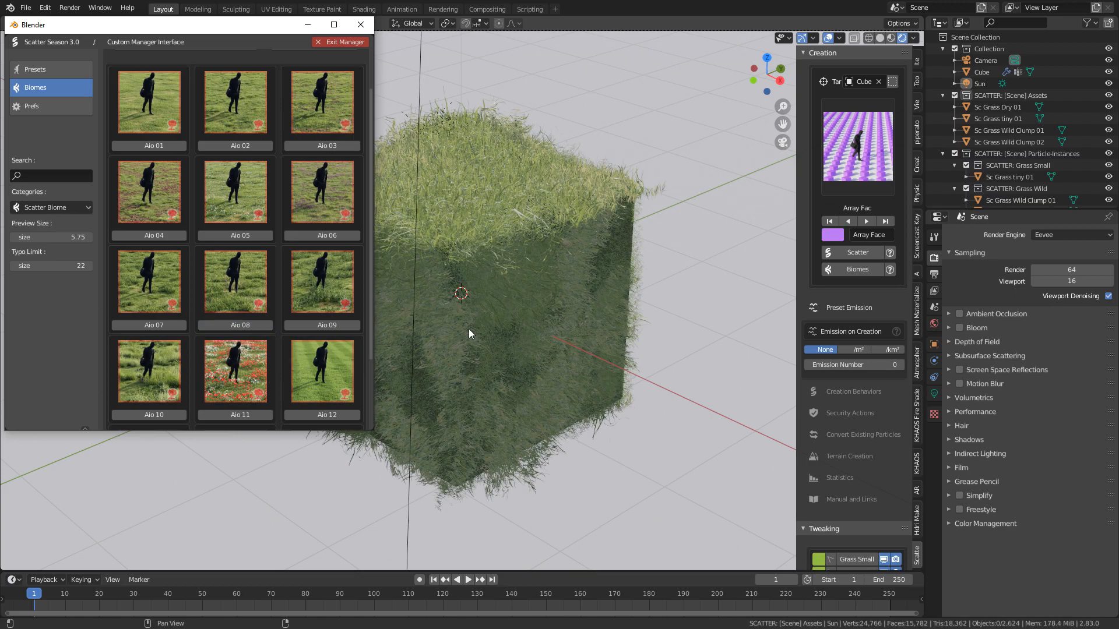
left_click(339, 42)
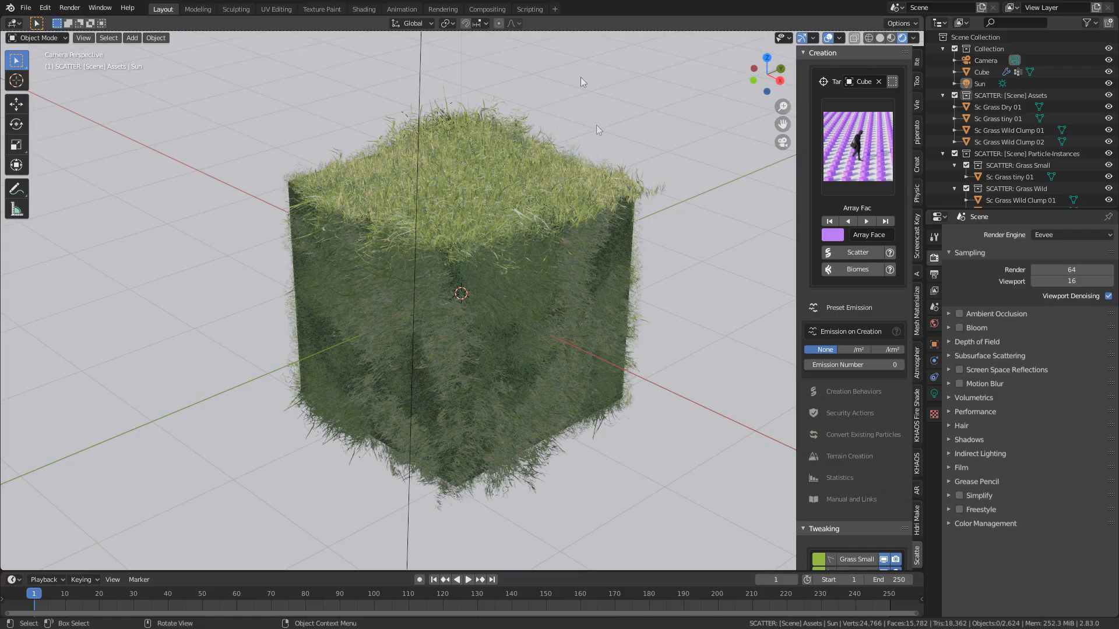
Set the render engine to Cycles with GPU Compute as the device.
left_click(1070, 235)
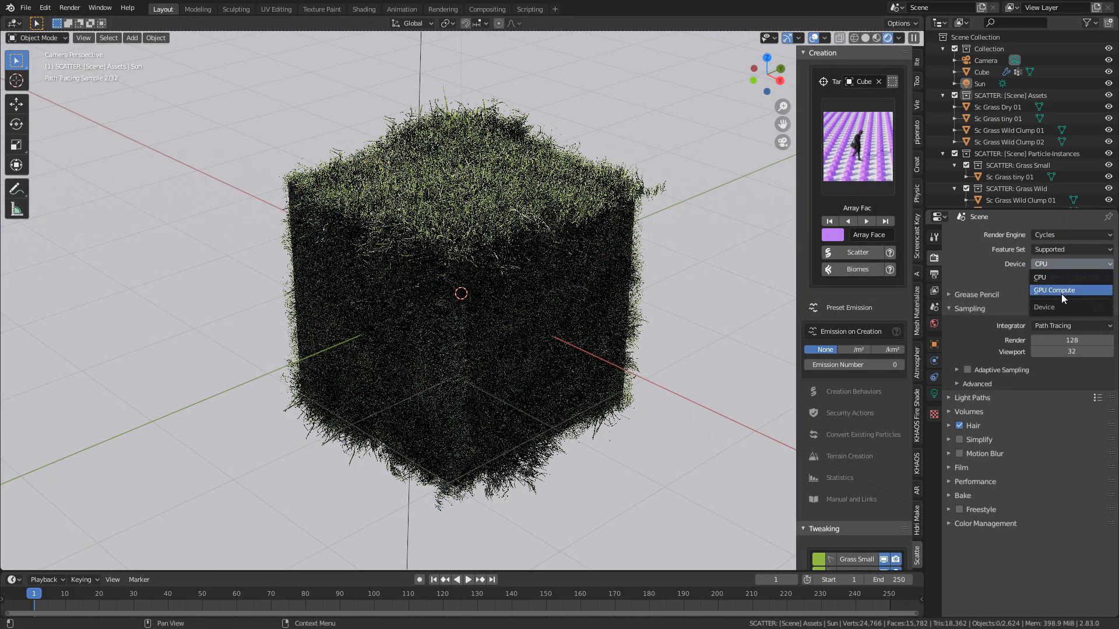
left_click(1057, 290)
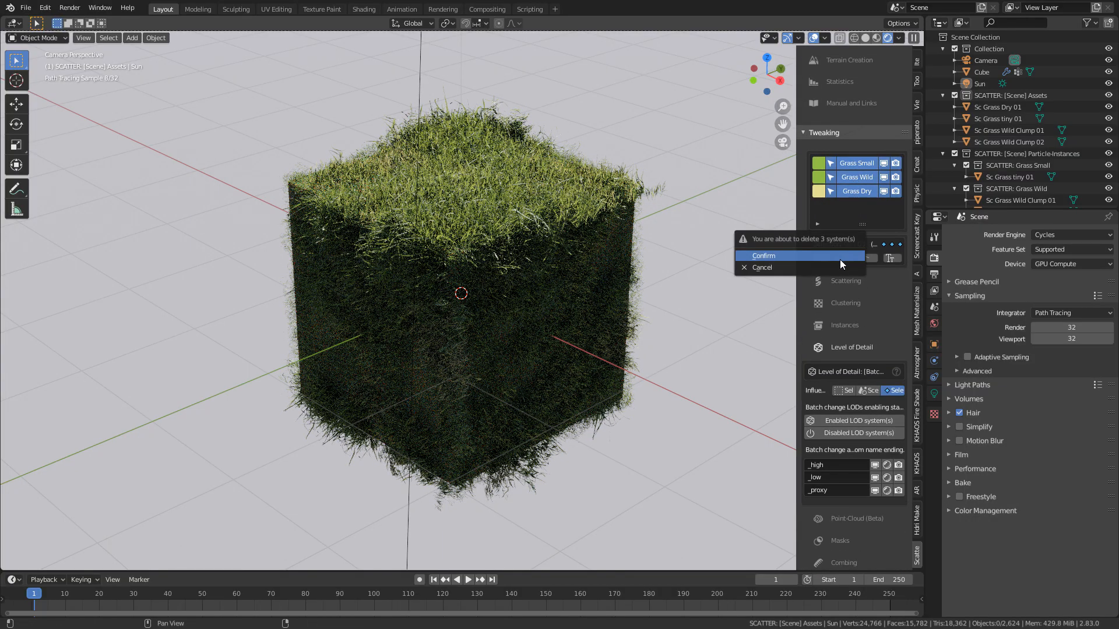
Confirm deleting the three grass systems and apply the Aio 06 grass and leaves biome.
left_click(762, 256)
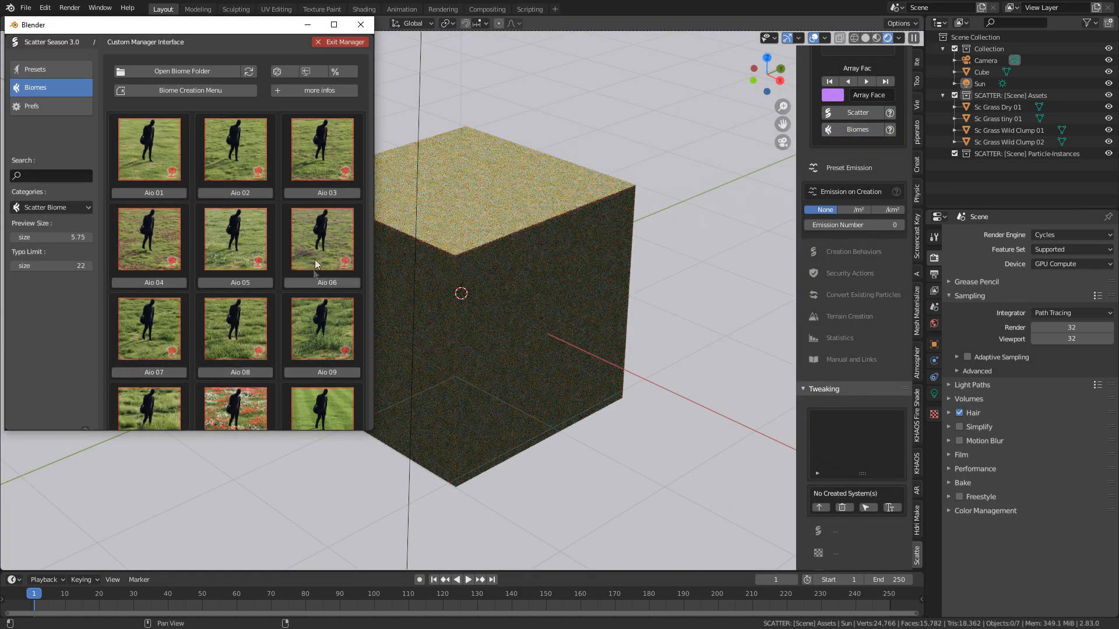
left_click(321, 150)
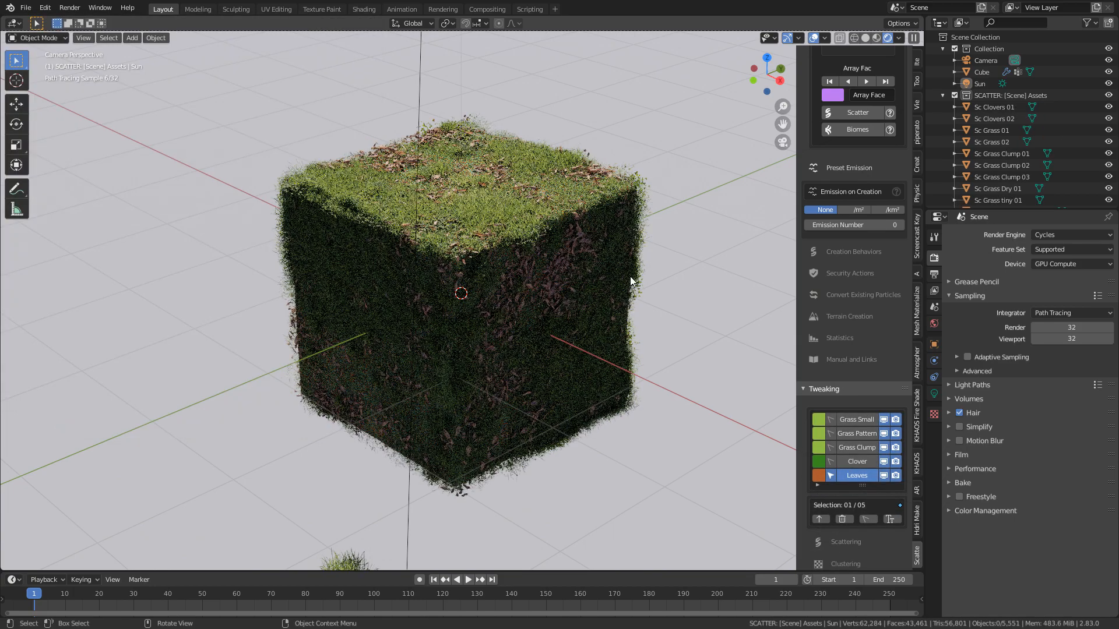
mouse_move(440, 281)
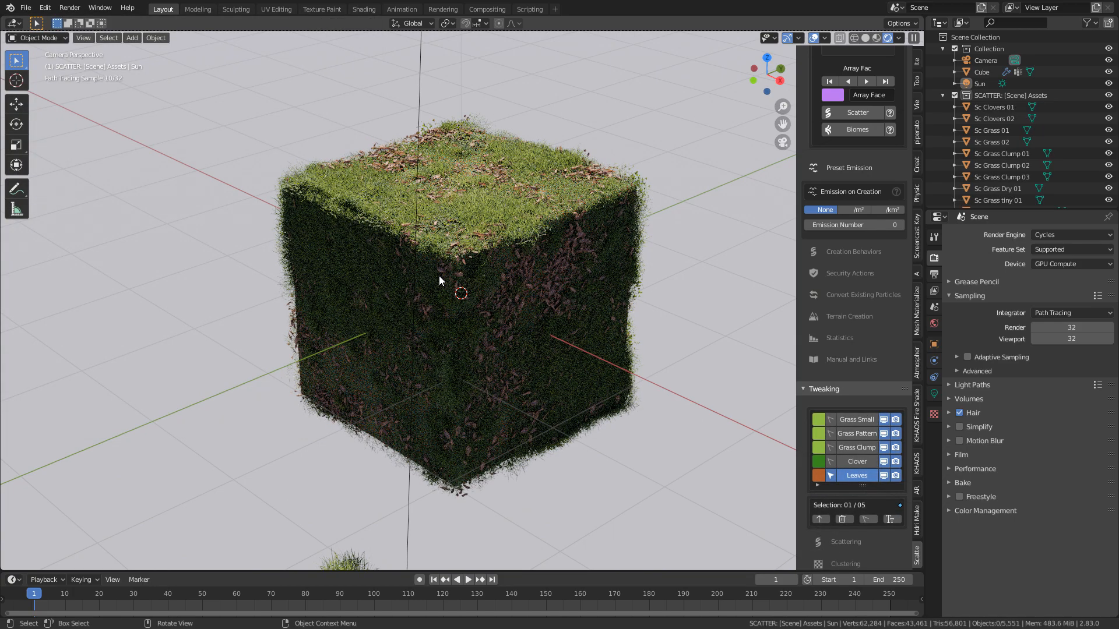
mouse_move(662, 450)
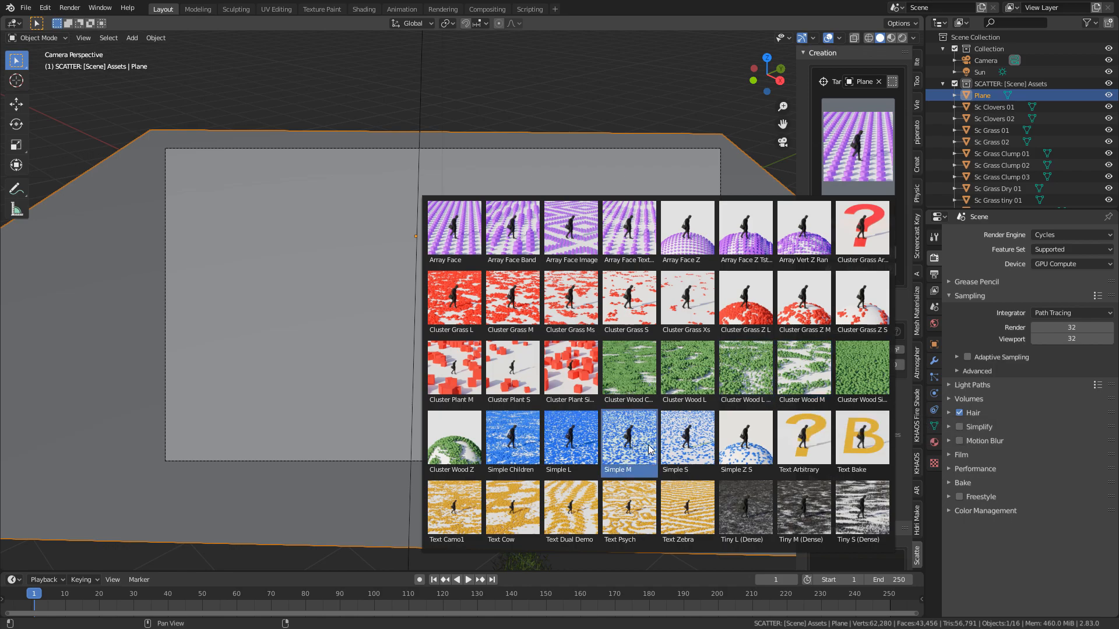
mouse_move(646, 448)
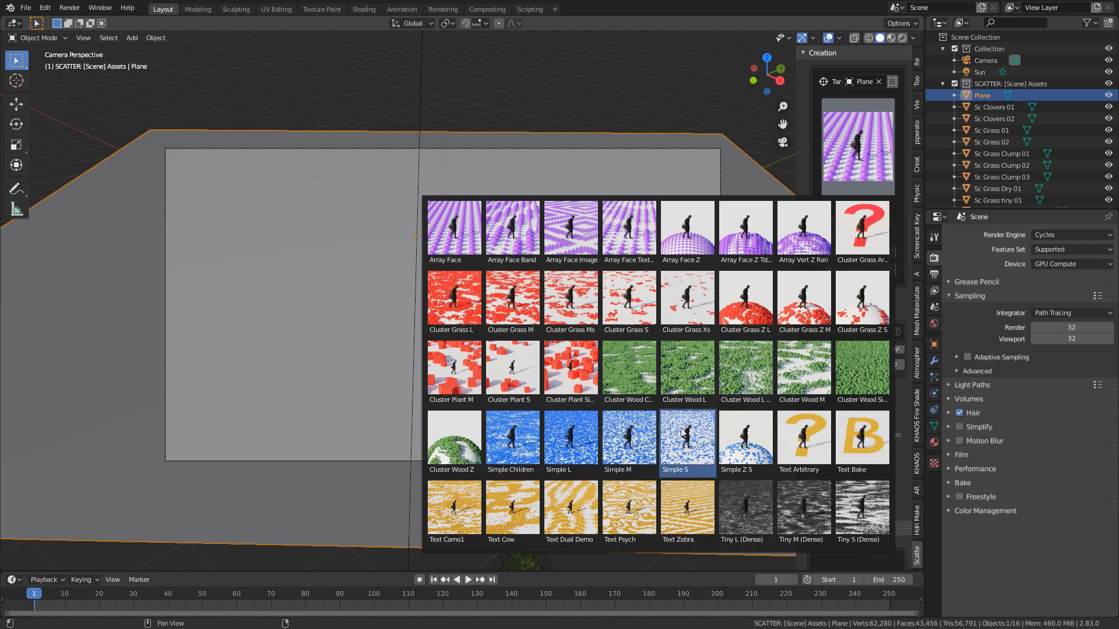
Choose the Simple S emission preset from the thumbnail gallery.
left_click(686, 438)
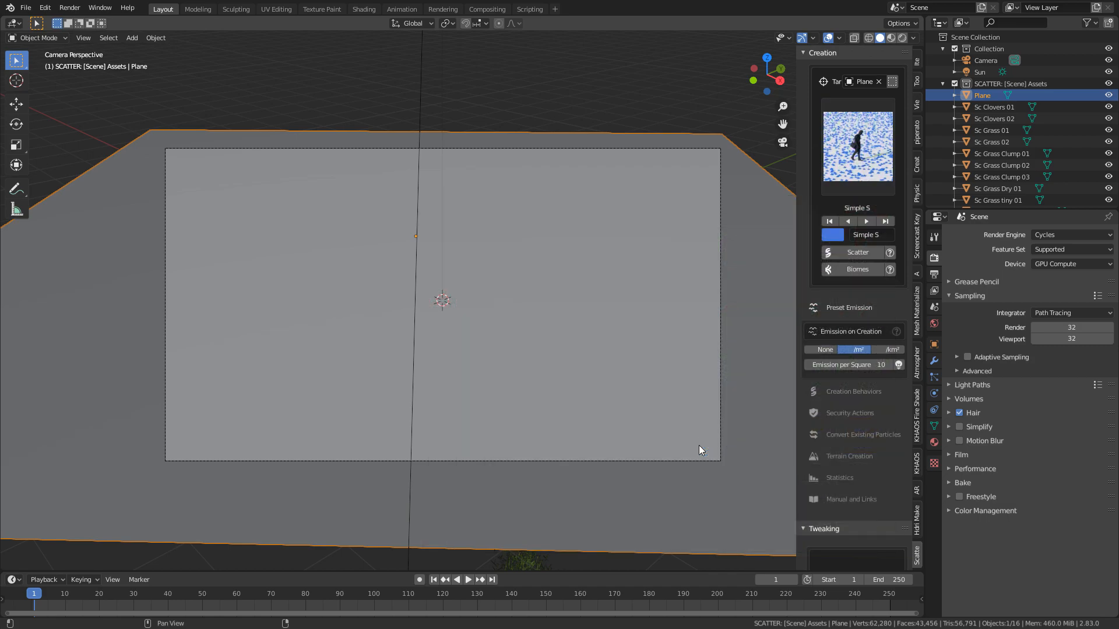
Reopen the biome library and scroll down to the grass biomes for the plane.
left_click(857, 269)
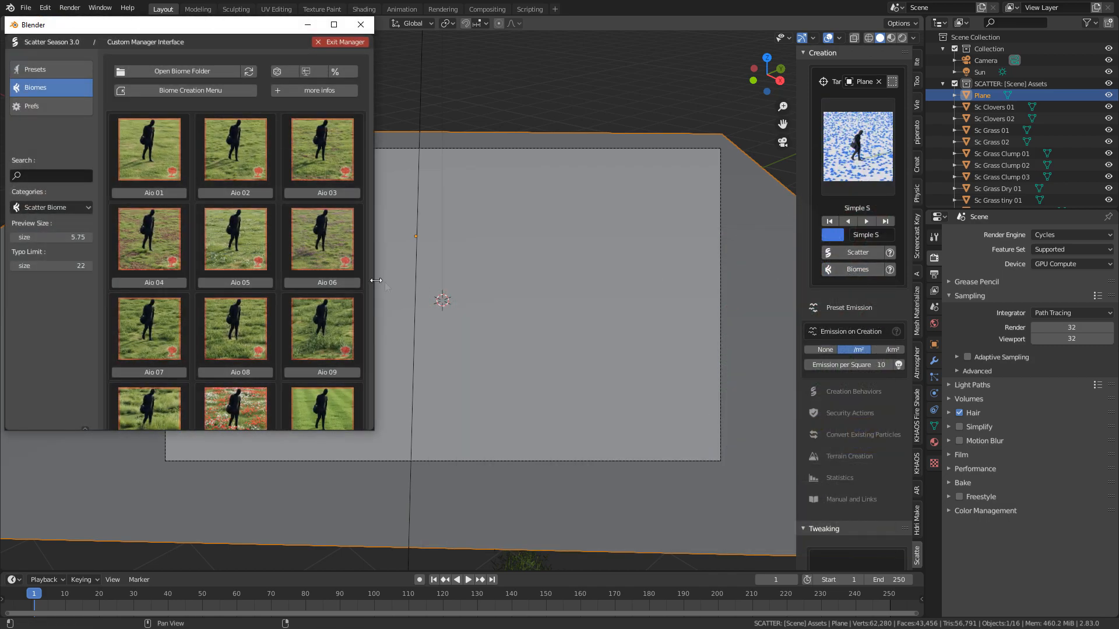
scroll("down", 3)
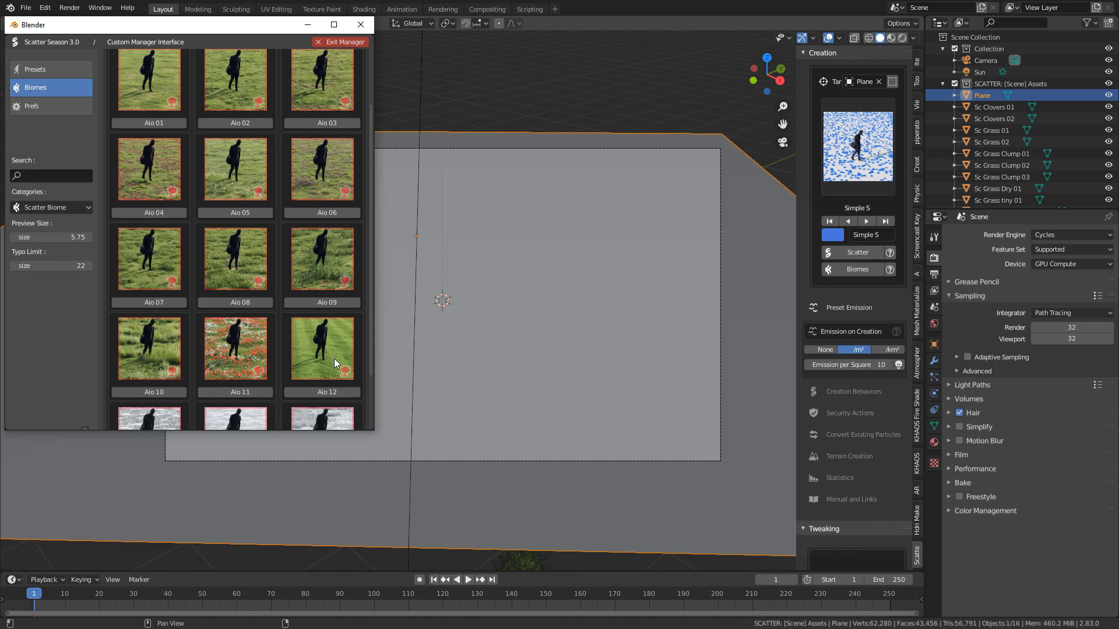
mouse_move(237, 395)
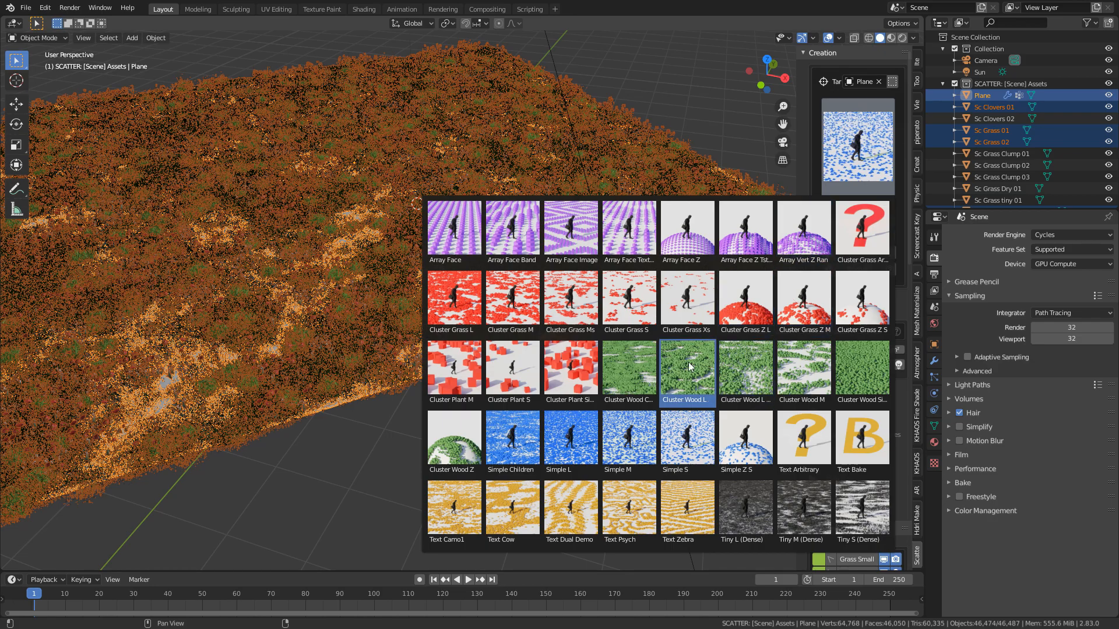
Scatter Sc Grass Dry 01 clumps across the plane using the Simple Children preset.
left_click(512, 438)
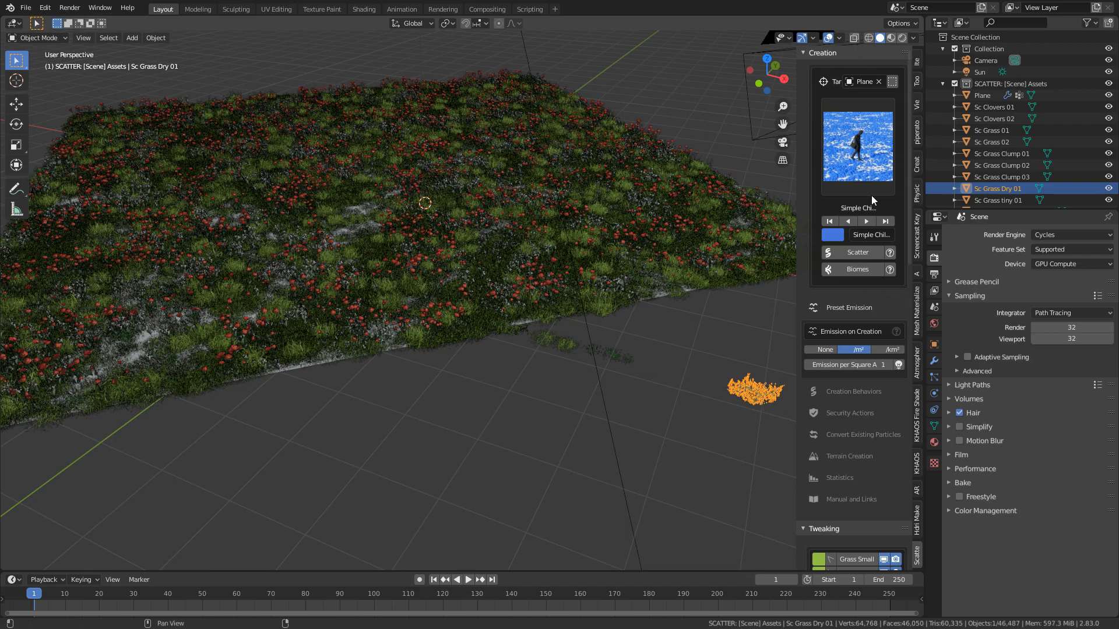
mouse_move(857, 253)
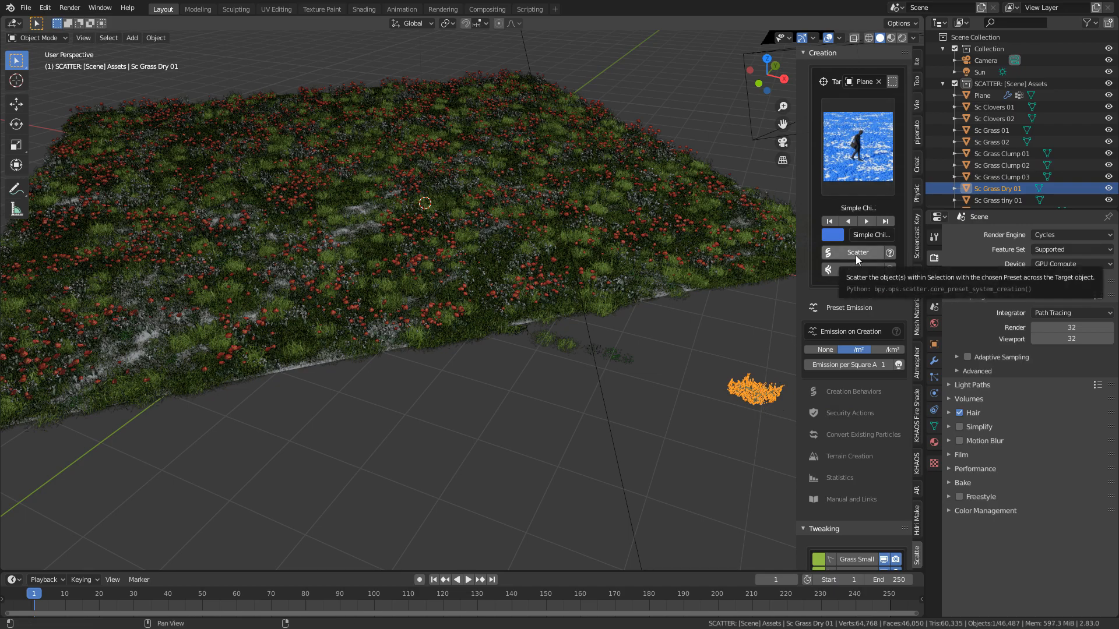
left_click(856, 252)
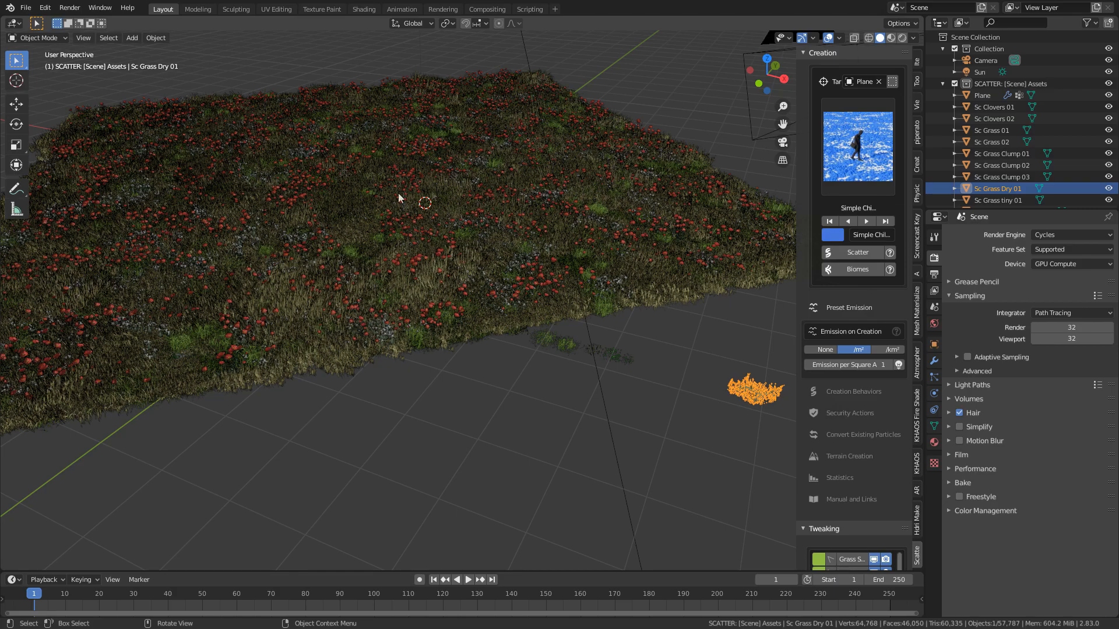
mouse_move(389, 162)
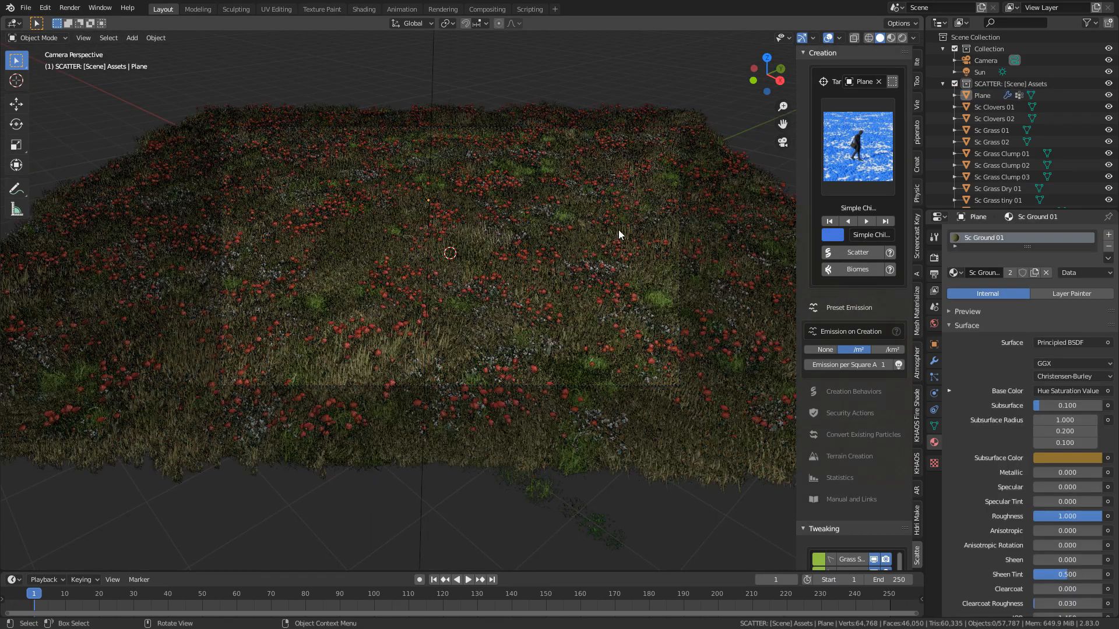
Render the flowery plane through the camera with F12.
key("F12")
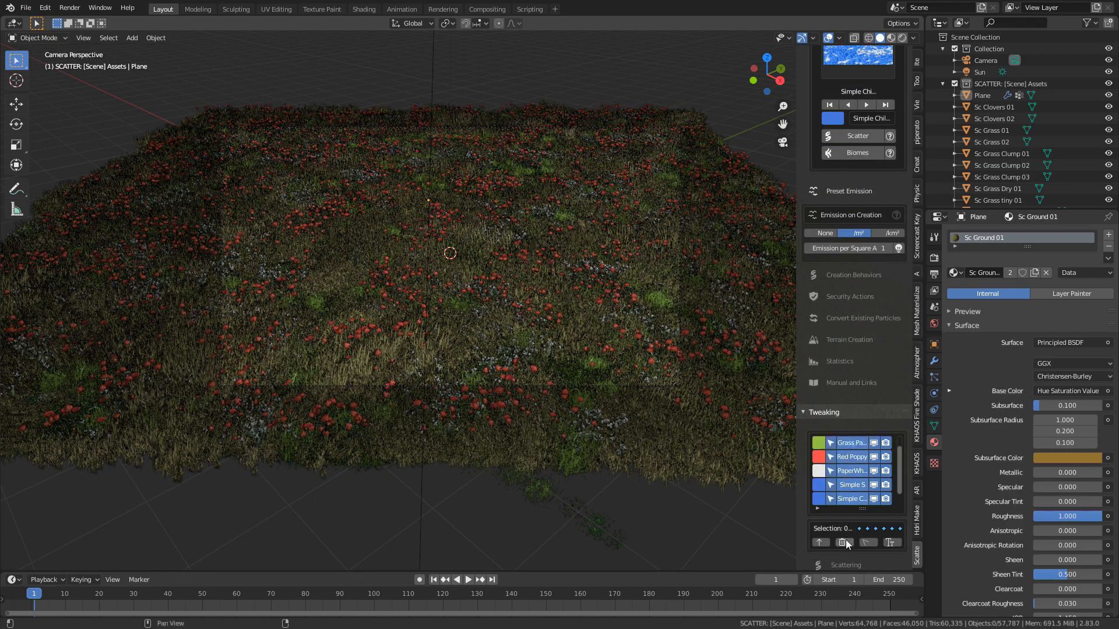
Delete all scatter systems from the plane and apply the Aio Winter 03 snow biome.
left_click(843, 542)
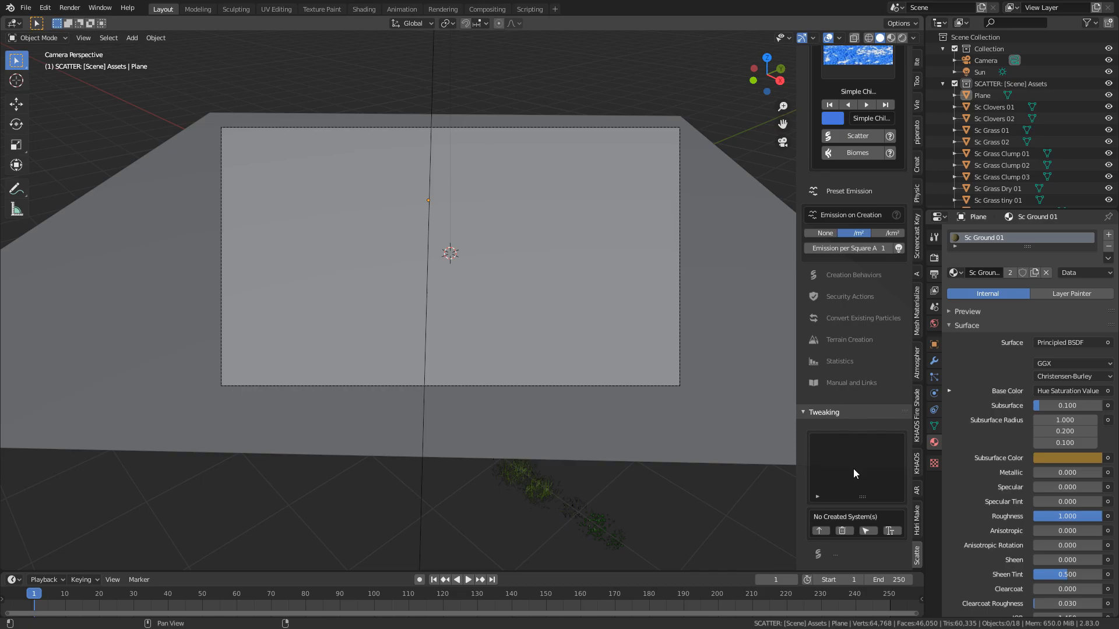
left_click(857, 151)
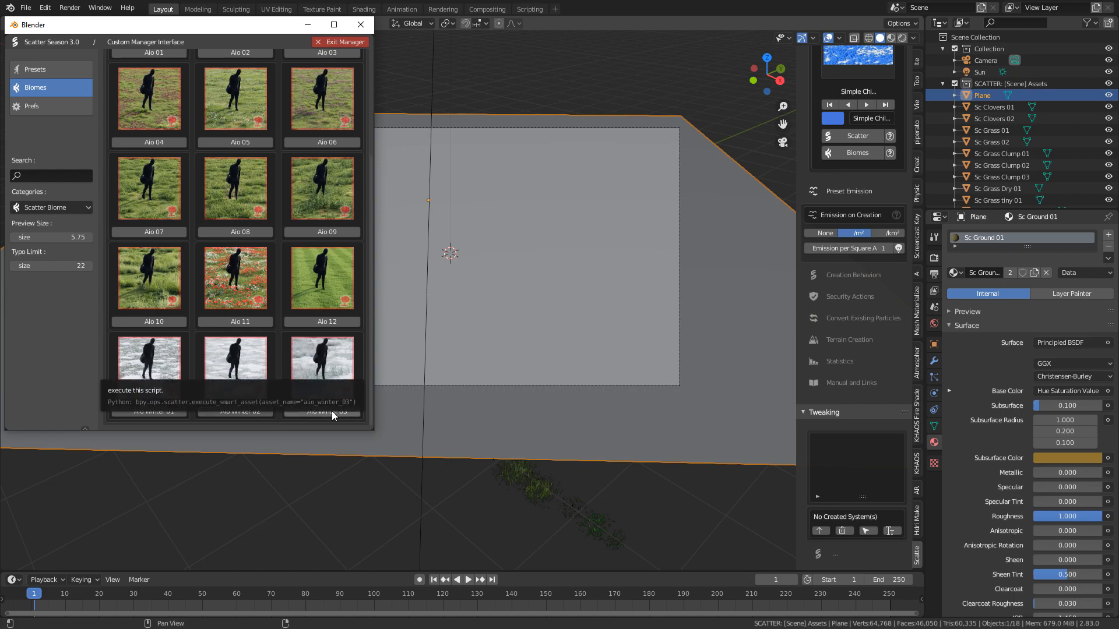
left_click(321, 364)
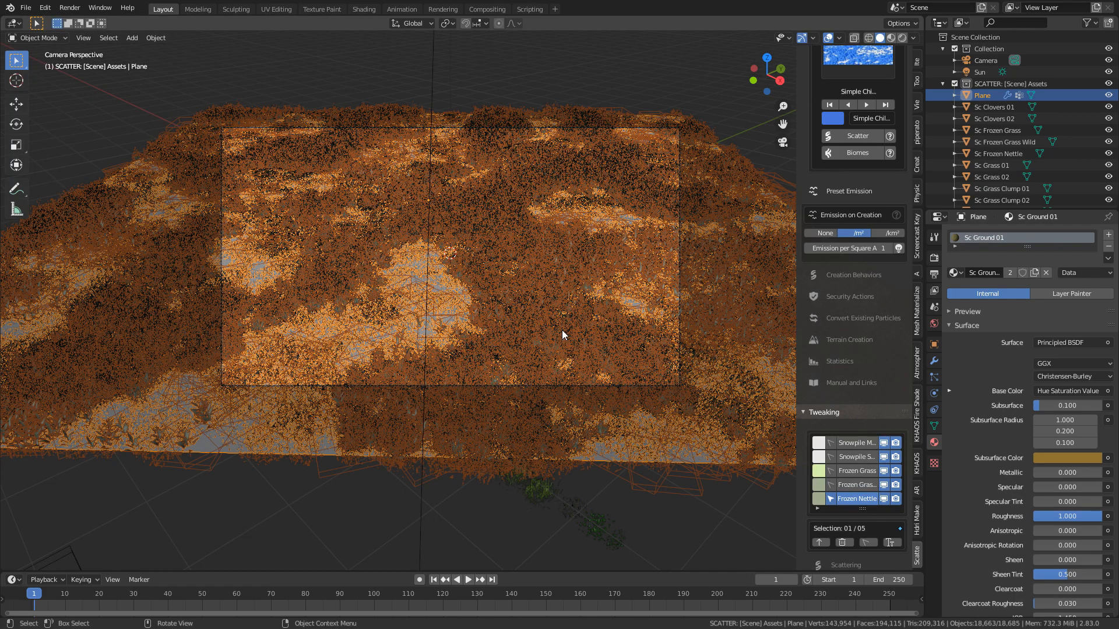